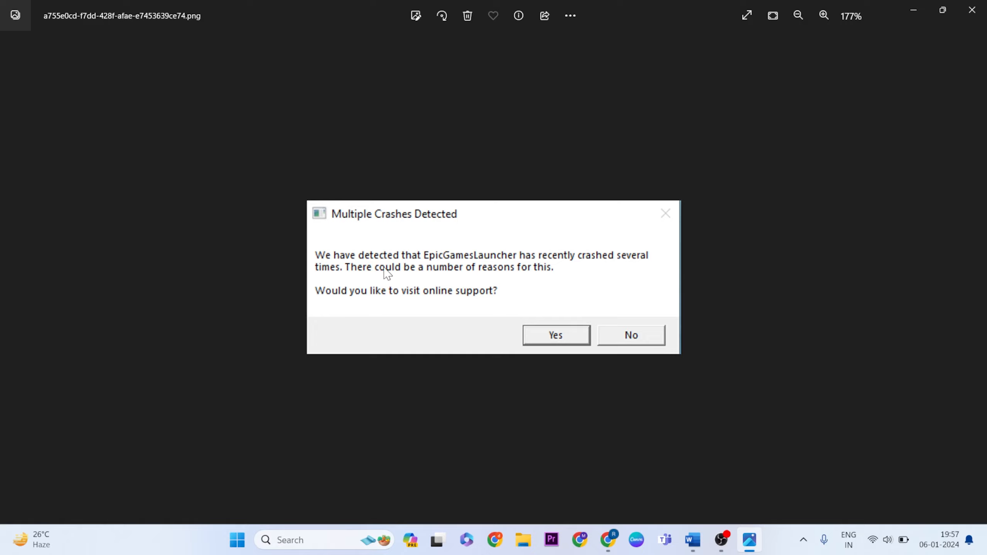
mouse_move(457, 217)
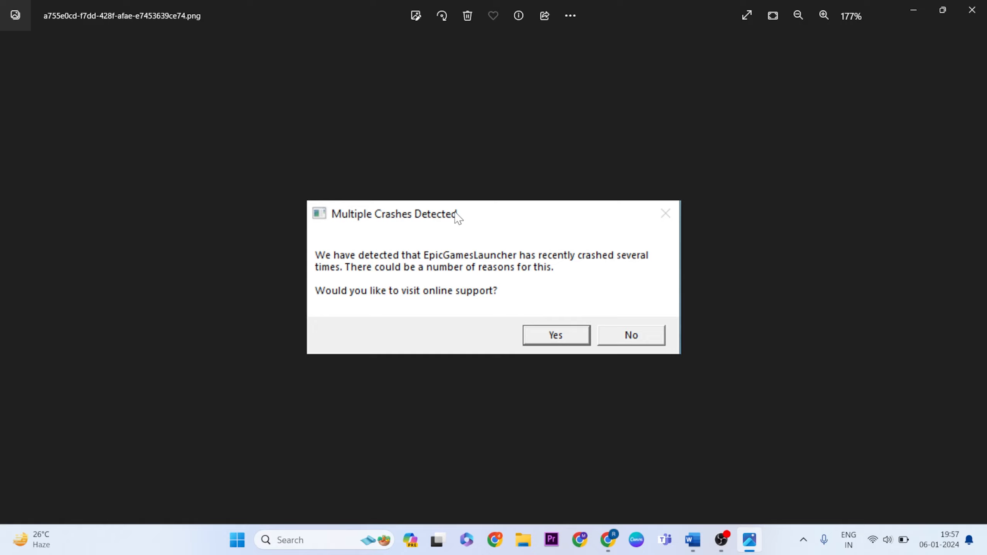
mouse_move(432, 270)
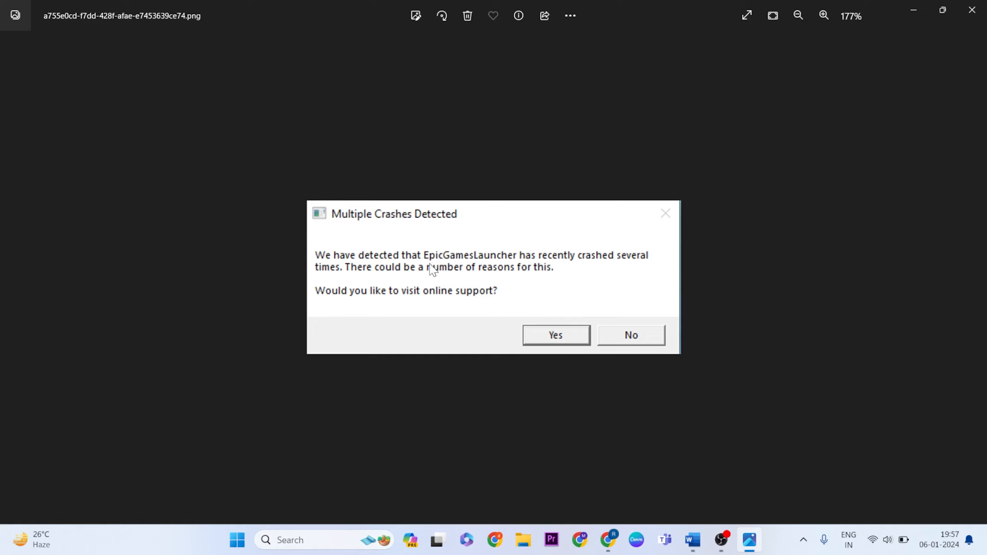
mouse_move(449, 253)
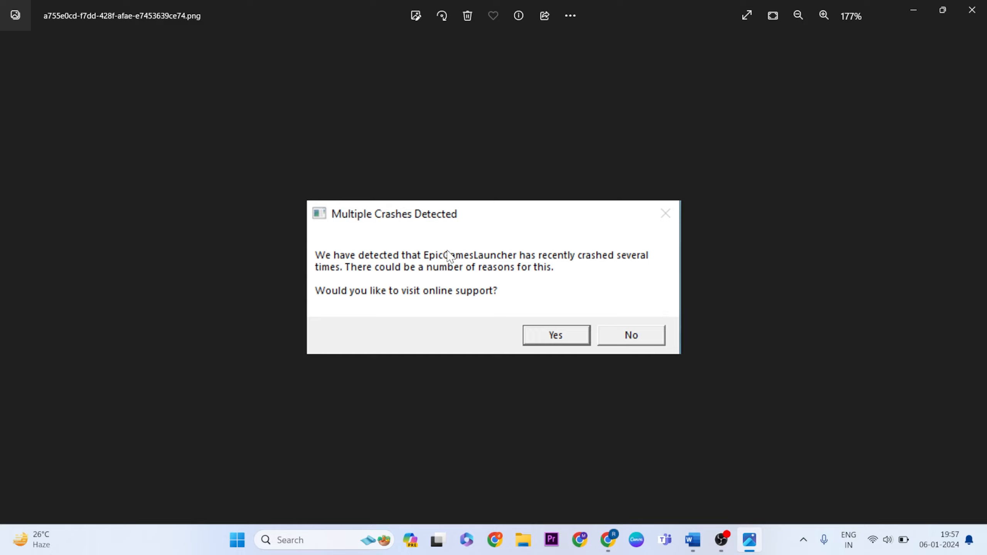
mouse_move(457, 308)
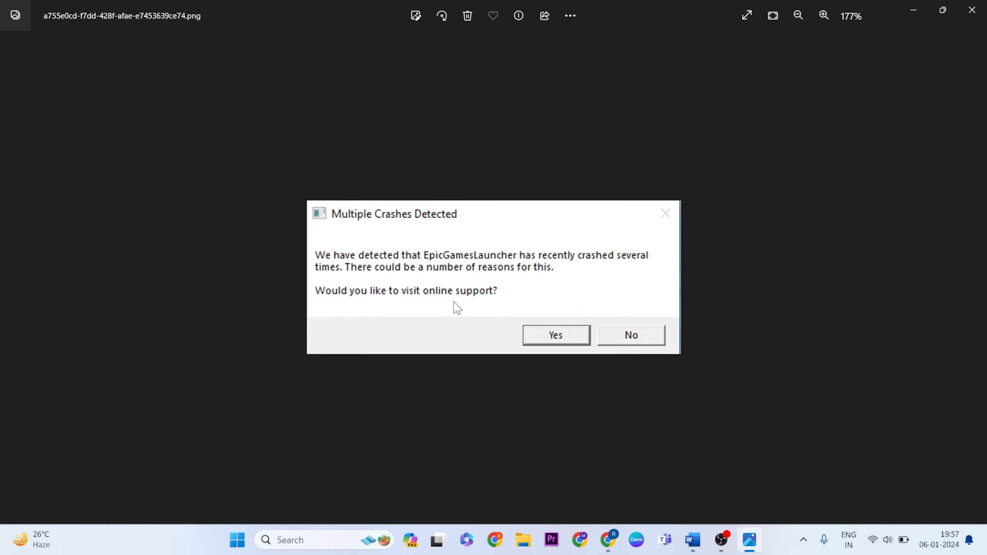
mouse_move(749, 387)
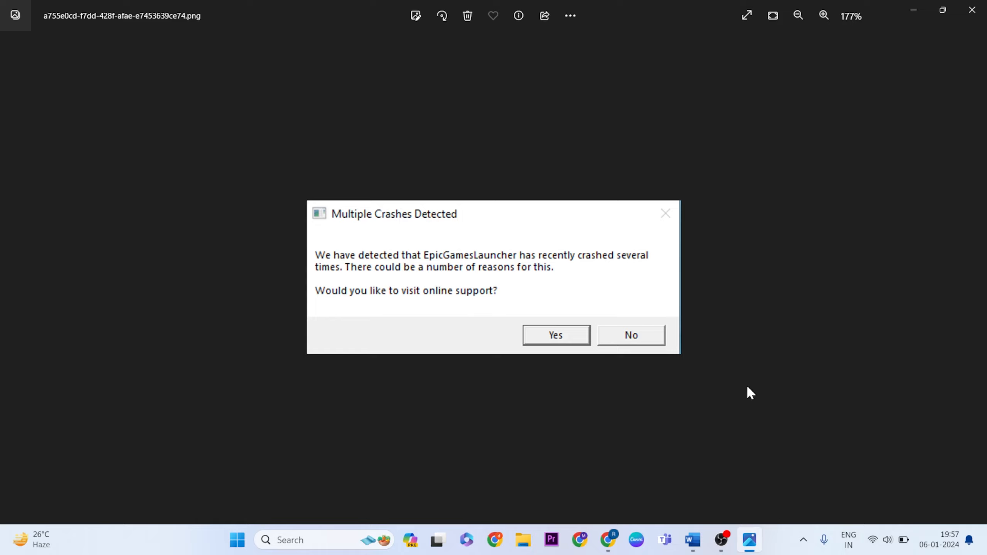
mouse_move(480, 288)
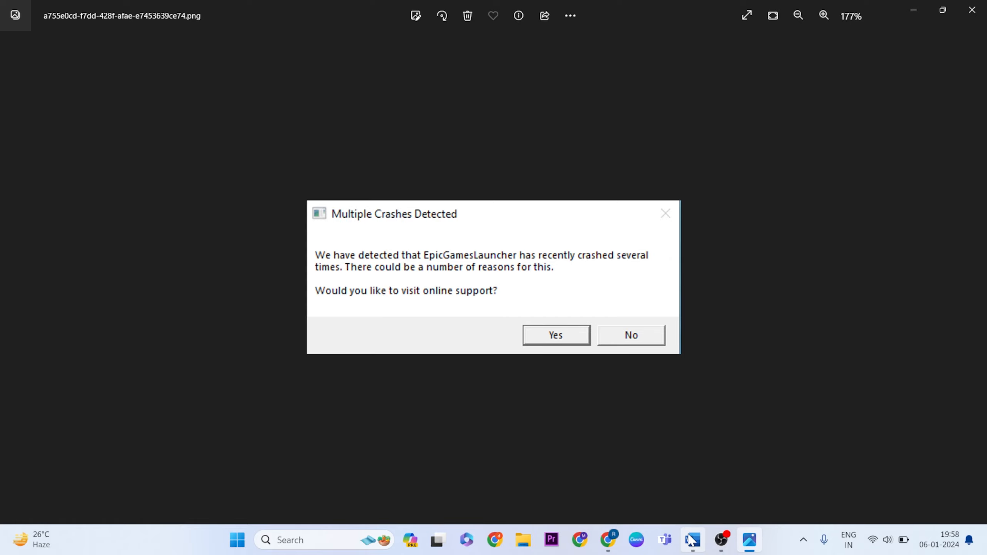
After reviewing the fix document, run %localappdata% to show the AppData Local folder in File Explorer.
left_click(693, 540)
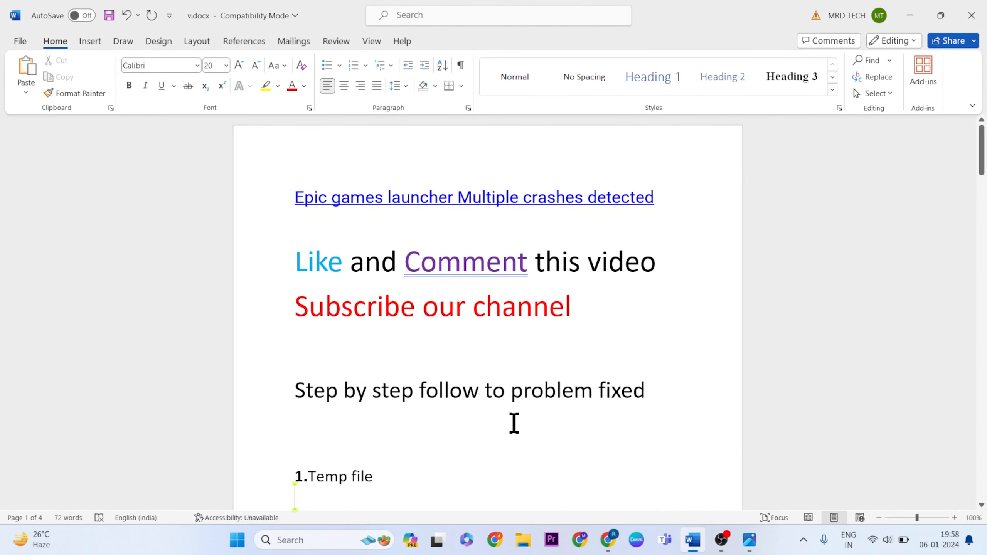
mouse_move(436, 328)
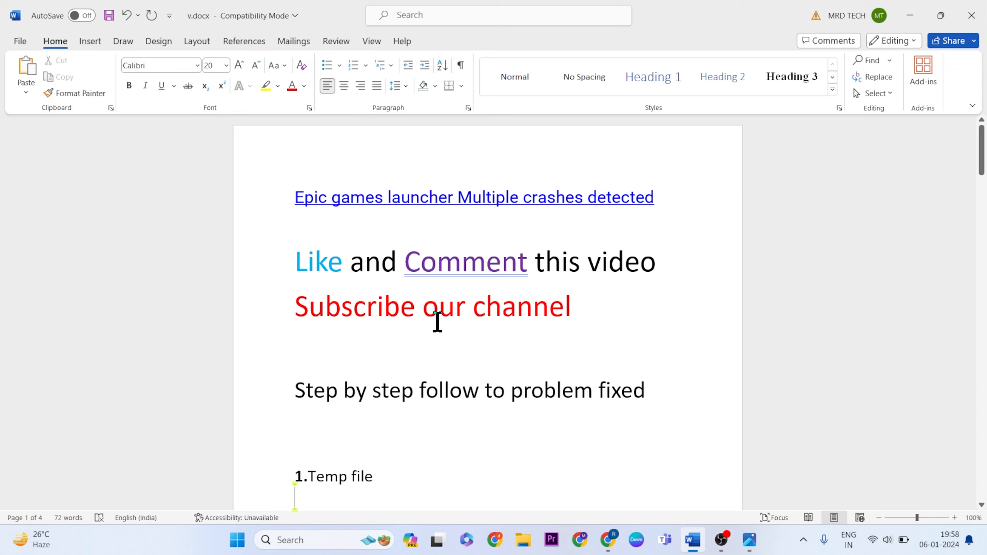
mouse_move(598, 390)
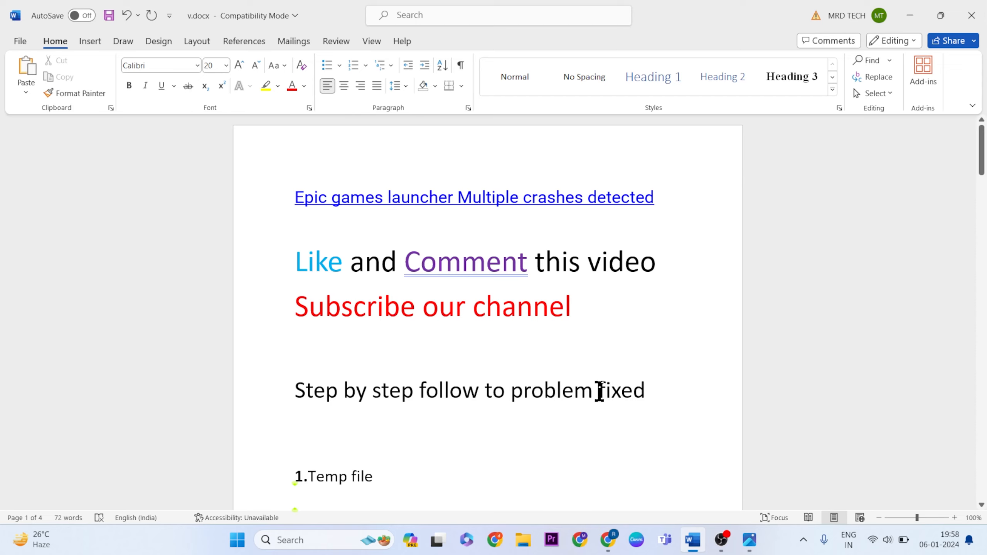
scroll("down", 3)
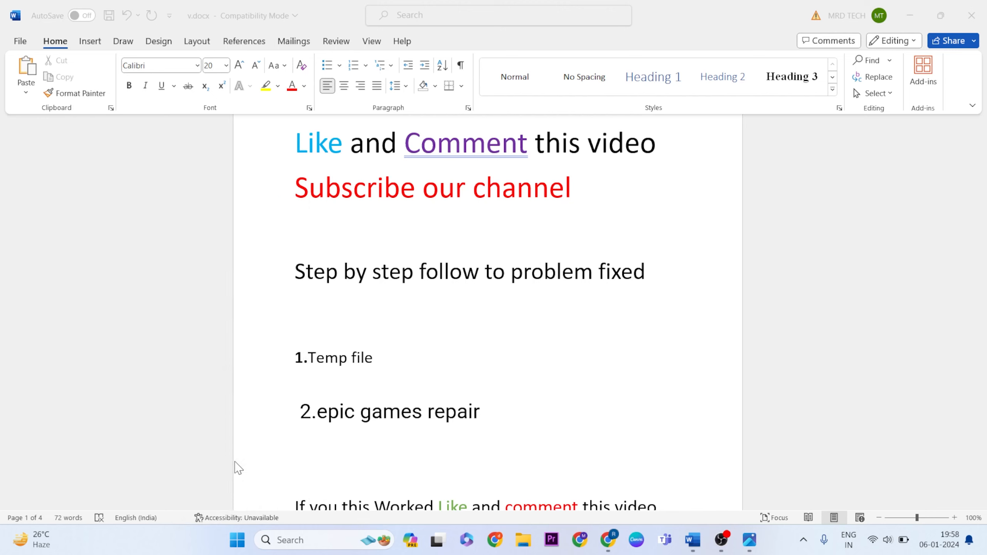
key("Win+R")
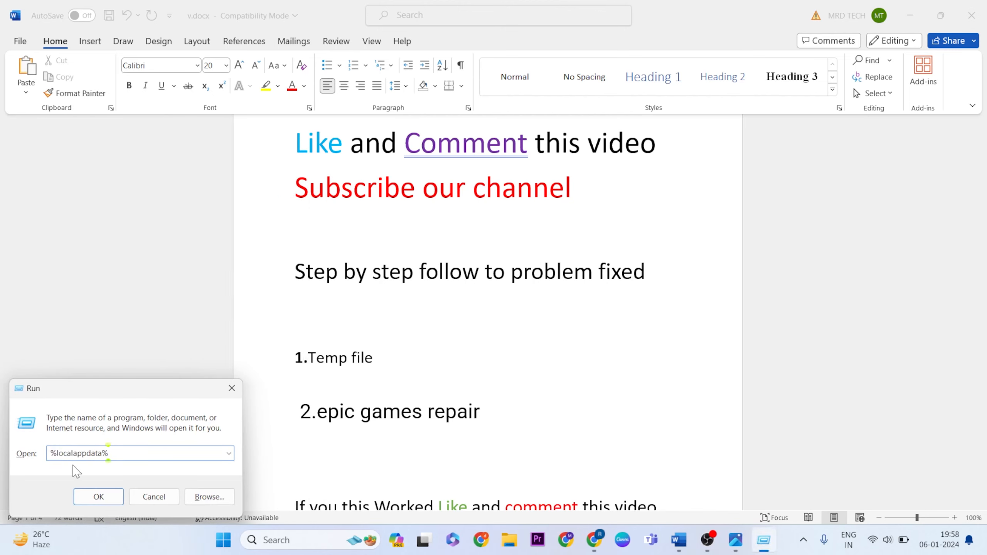
left_click(116, 461)
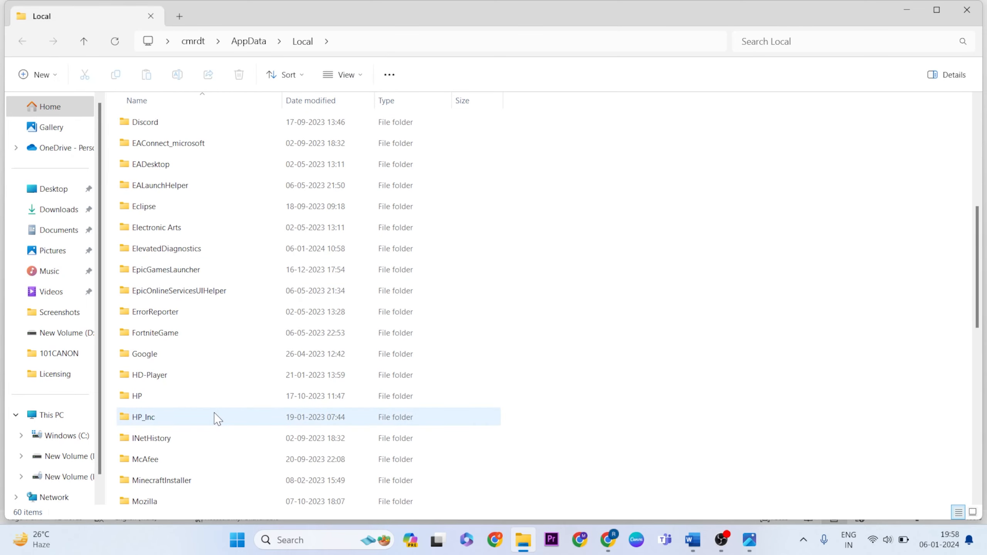
Enter the Temp folder under Local and select all 93 items in it.
scroll("down", 3)
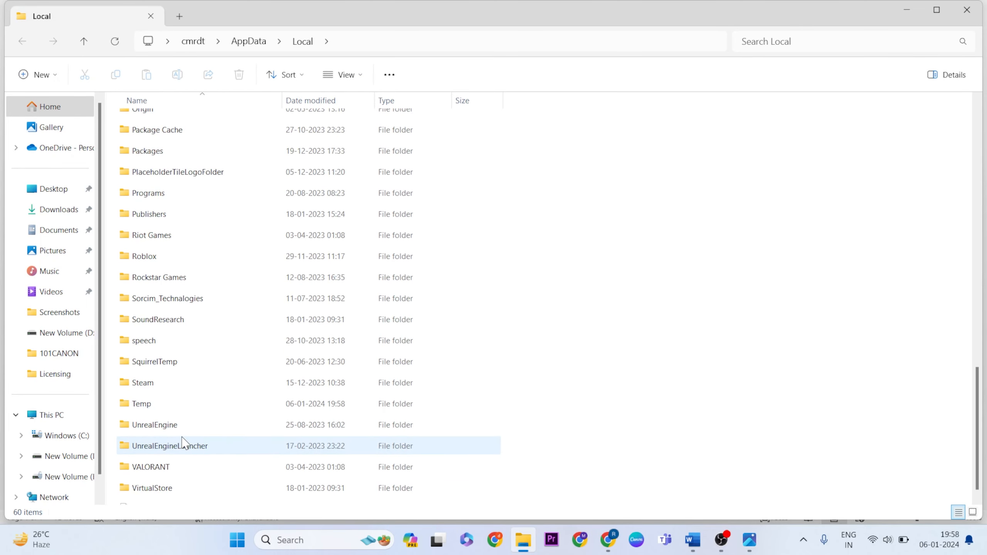
mouse_move(170, 407)
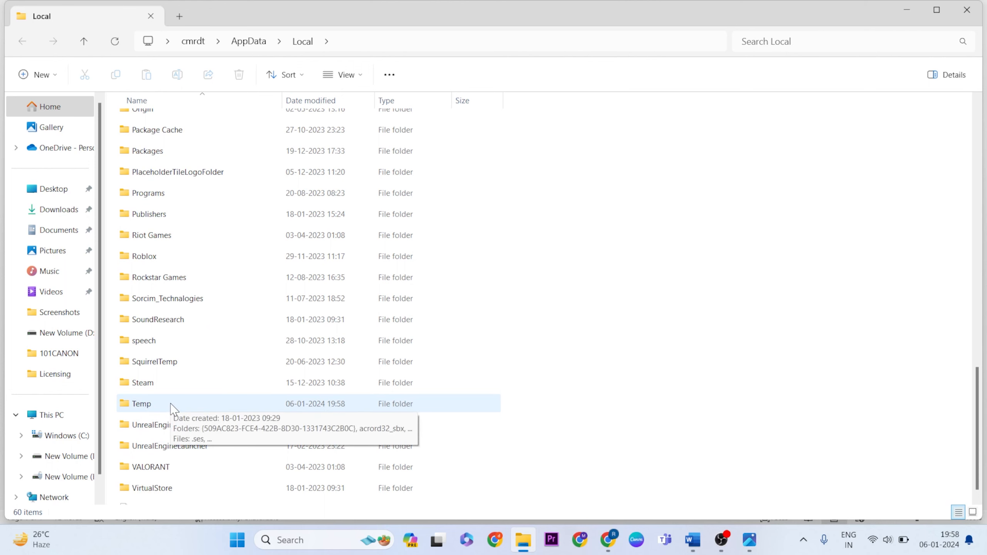
double_click(141, 404)
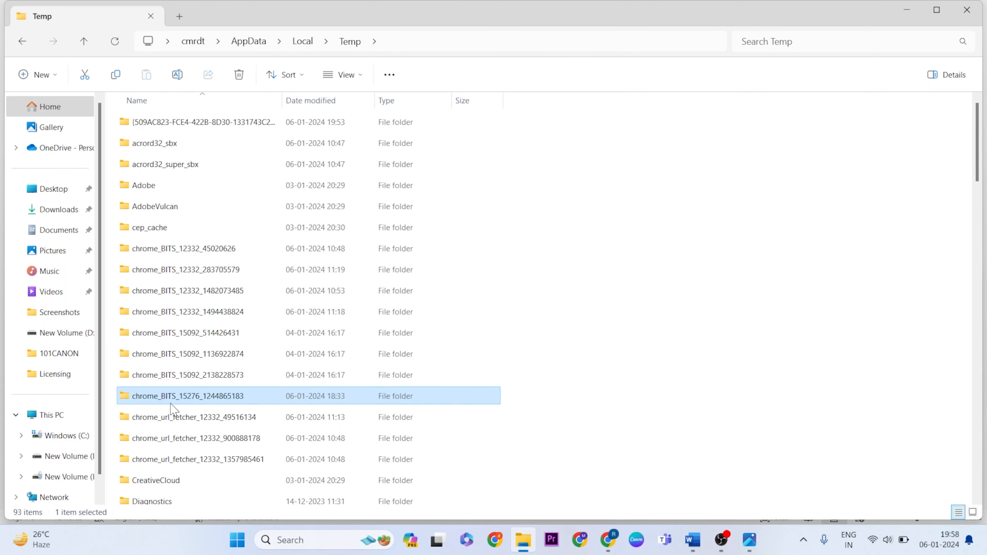
key("ctrl+a")
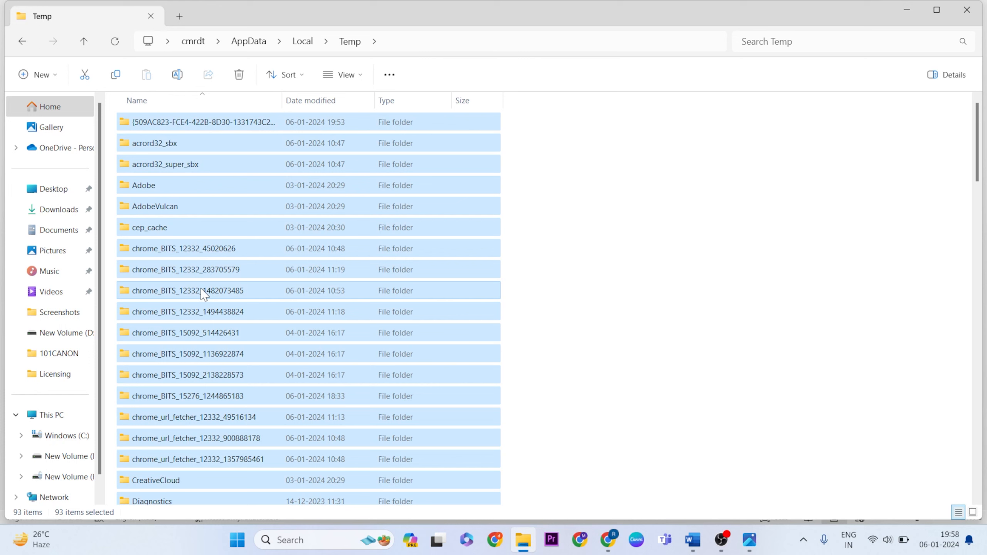
Delete the selected Temp items, granting permission for the protected folders.
right_click(202, 291)
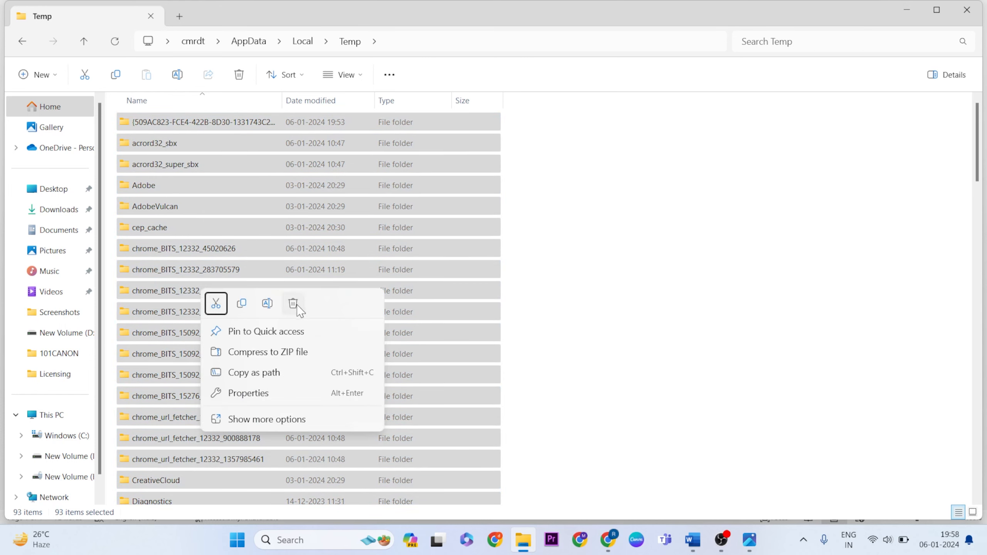
left_click(293, 304)
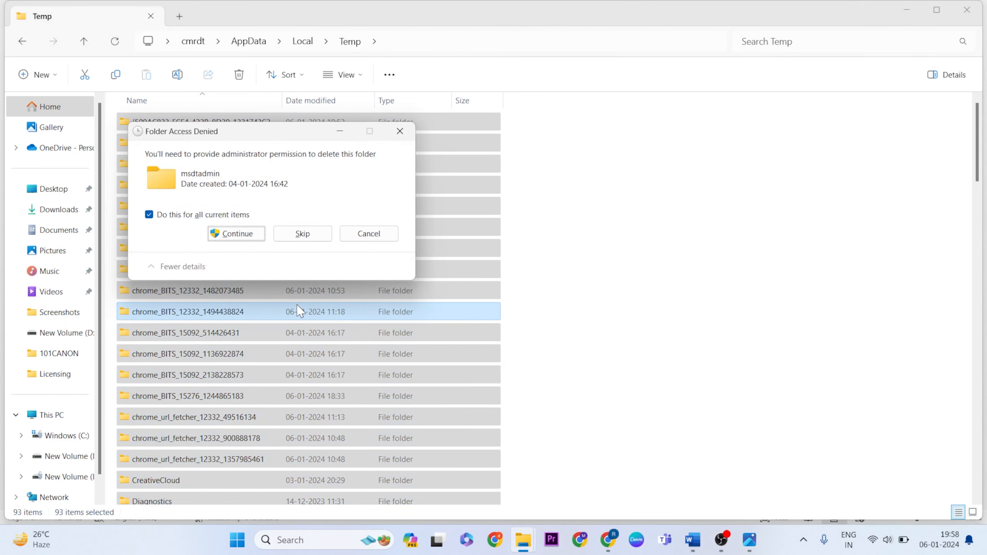
left_click(236, 234)
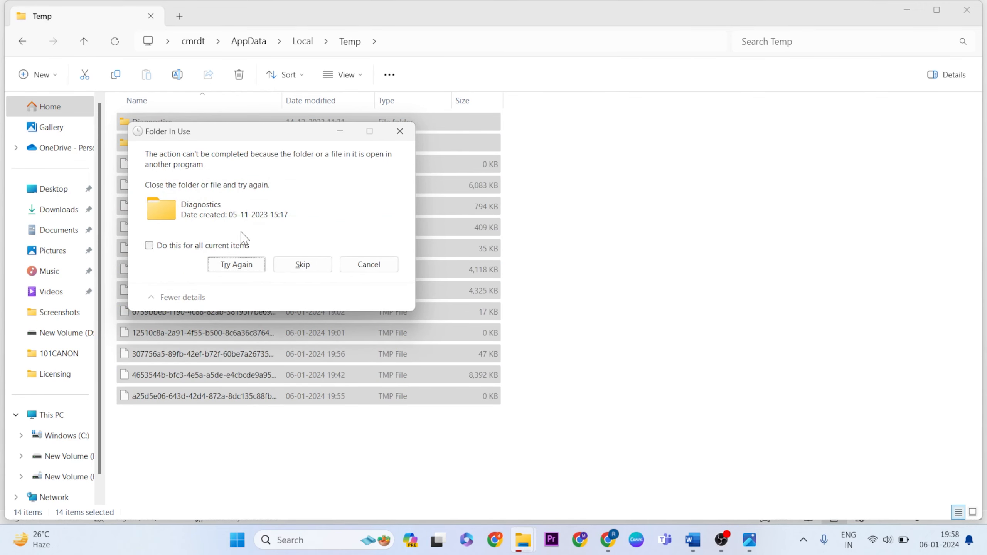
mouse_move(208, 257)
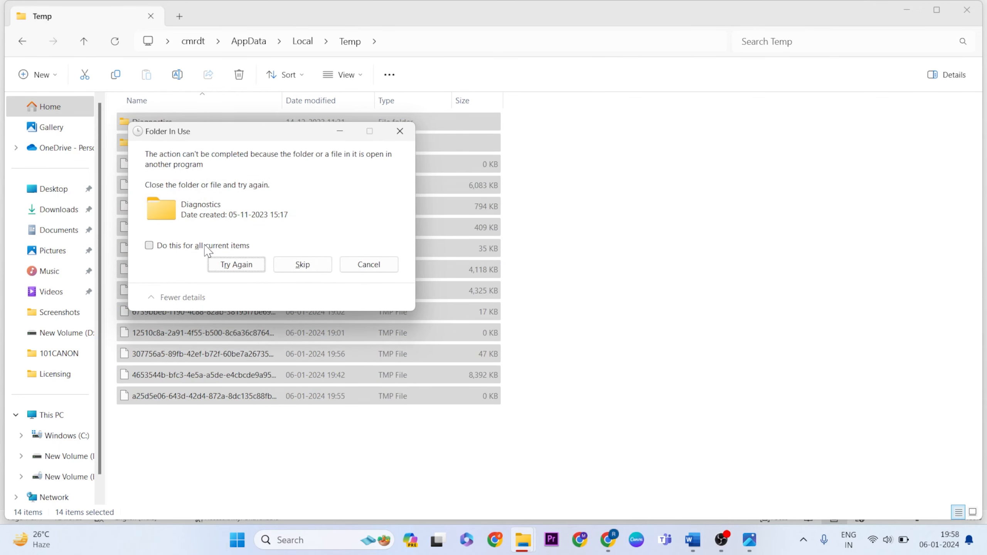
Skip all in-use items via 'Do this for all current items' so the remaining Temp files are removed.
left_click(149, 245)
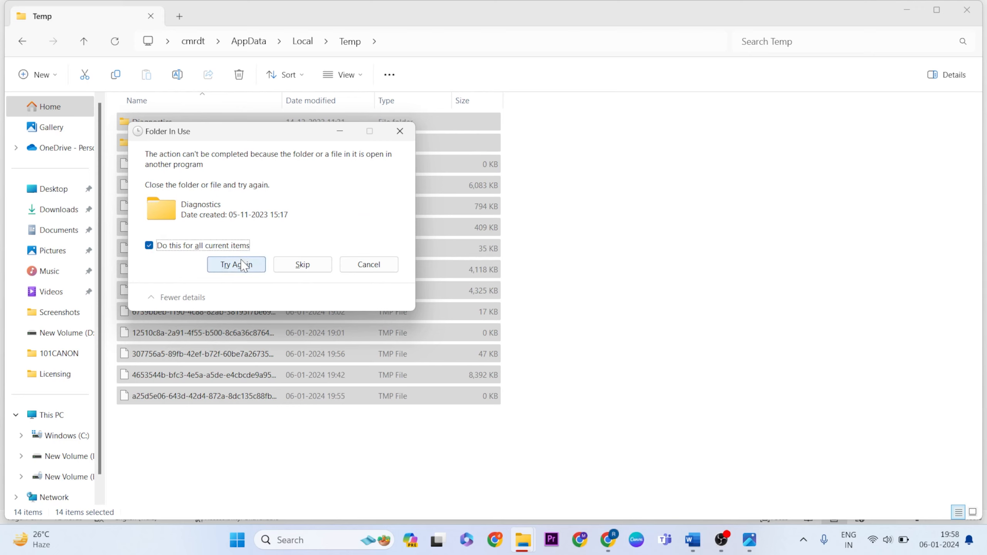
left_click(149, 245)
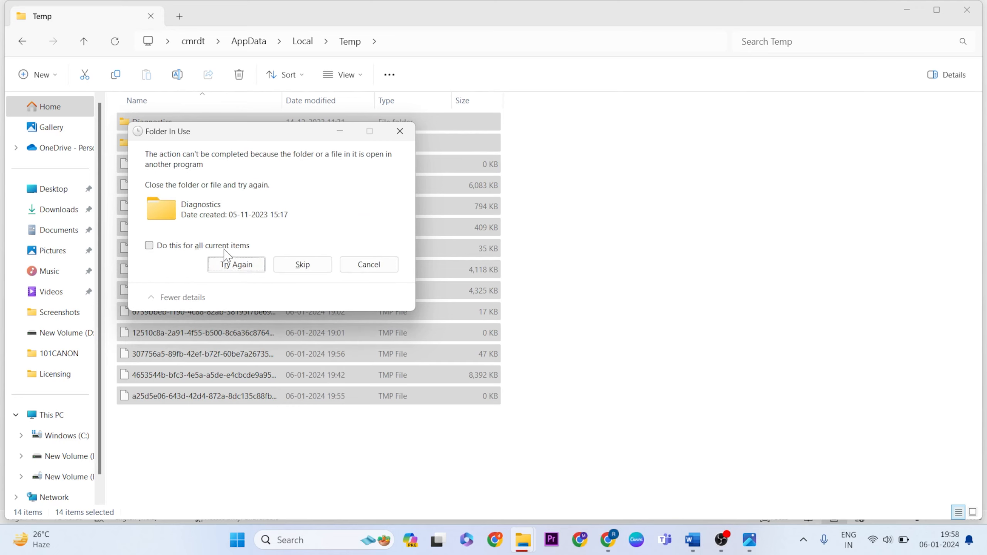
left_click(149, 246)
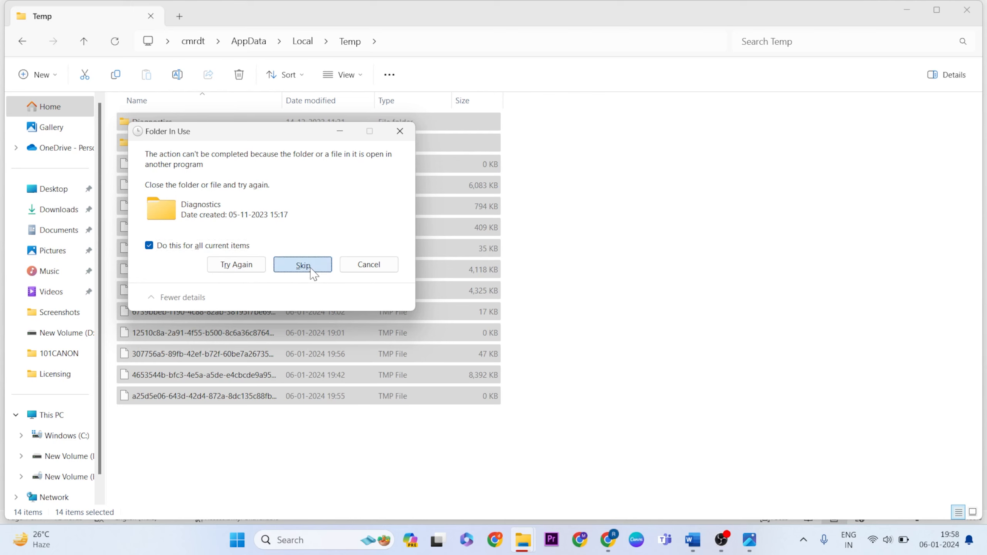
left_click(302, 264)
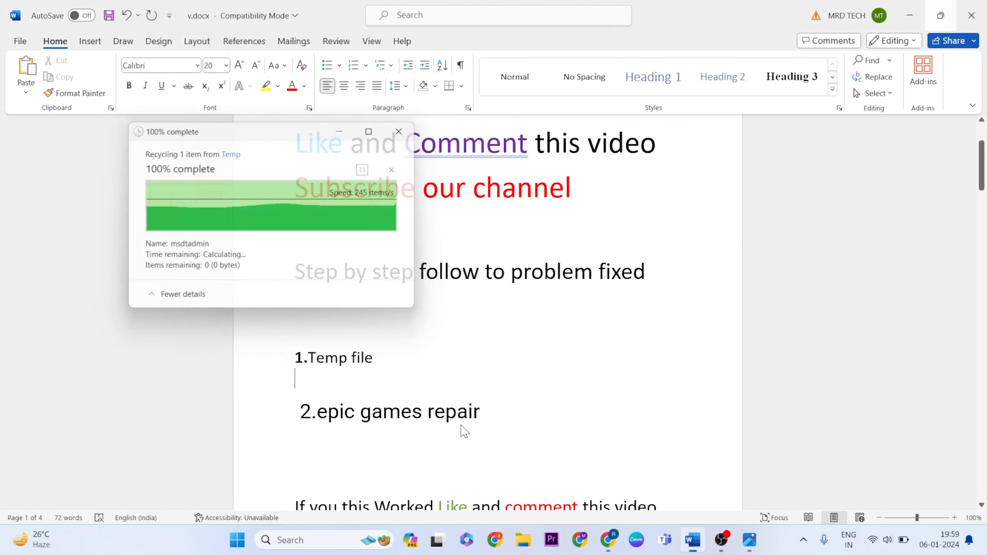
left_click(398, 131)
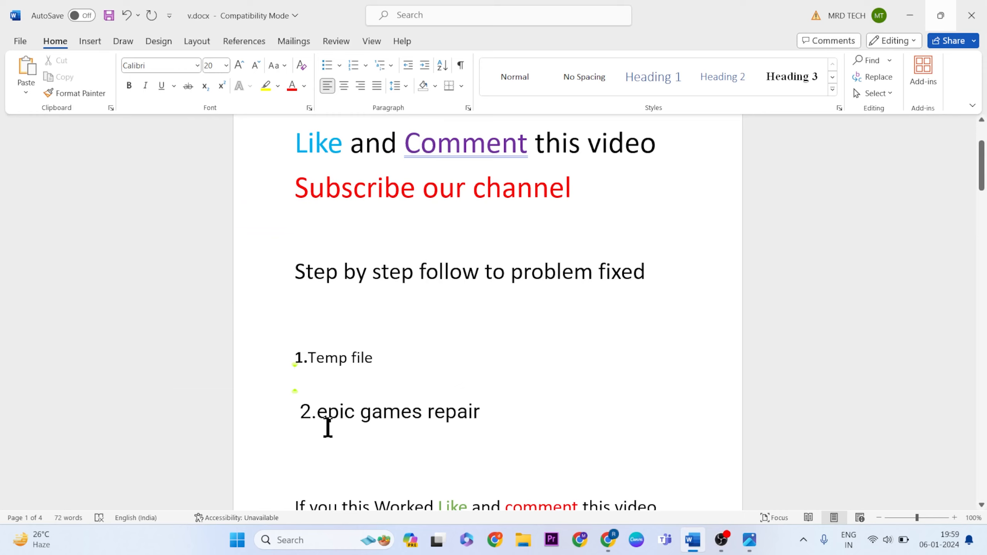
mouse_move(419, 447)
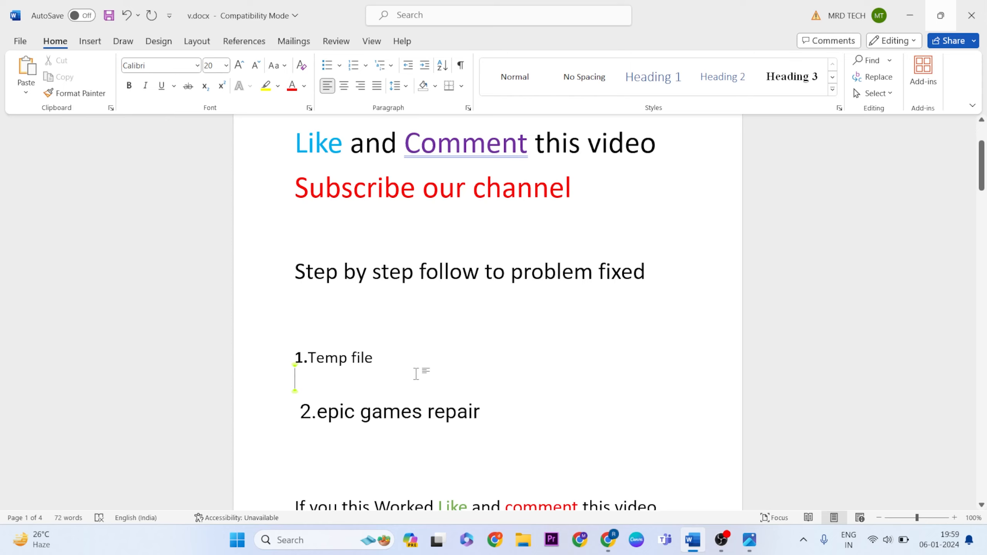
mouse_move(443, 440)
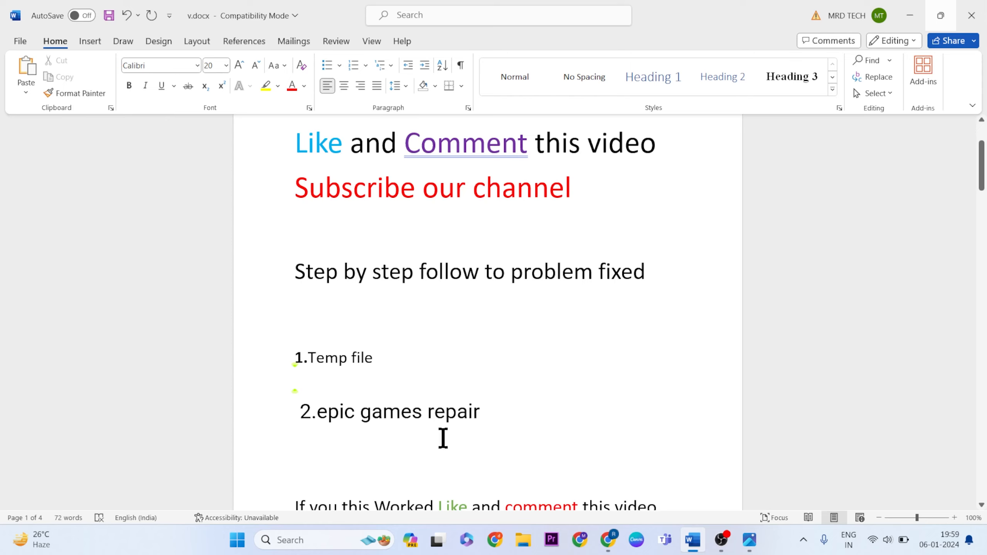
mouse_move(314, 521)
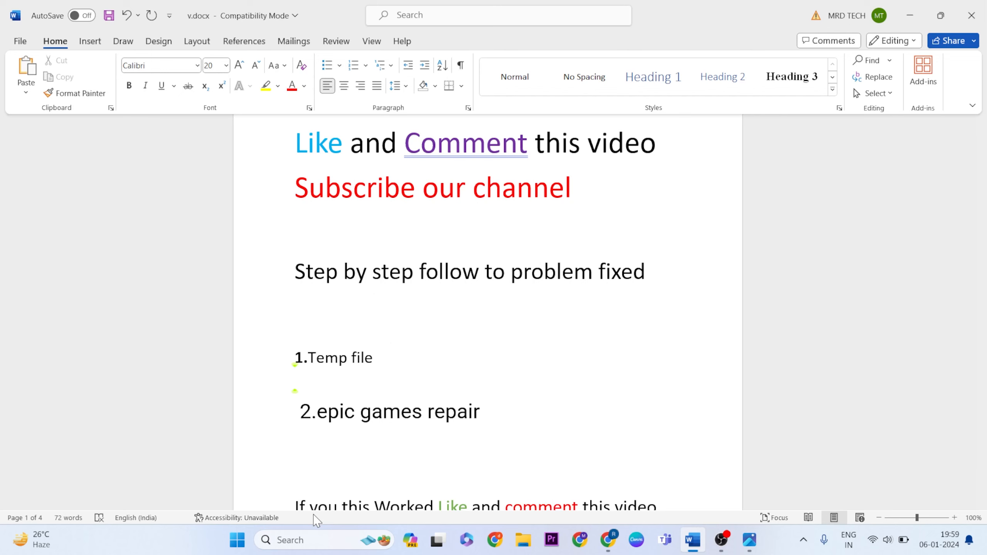
Launch Control Panel from taskbar search, maximize it, and set View by to Category.
left_click(291, 550)
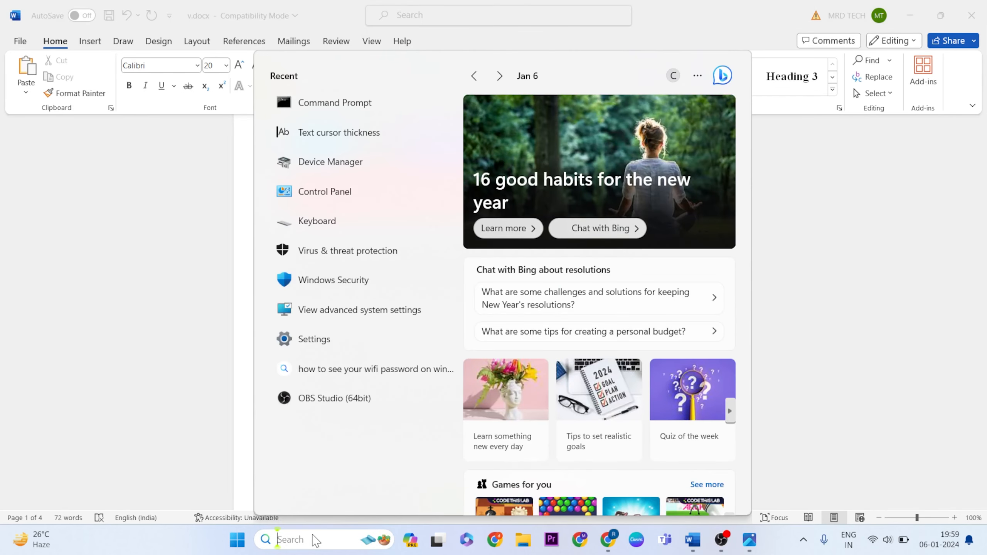
type("control panel")
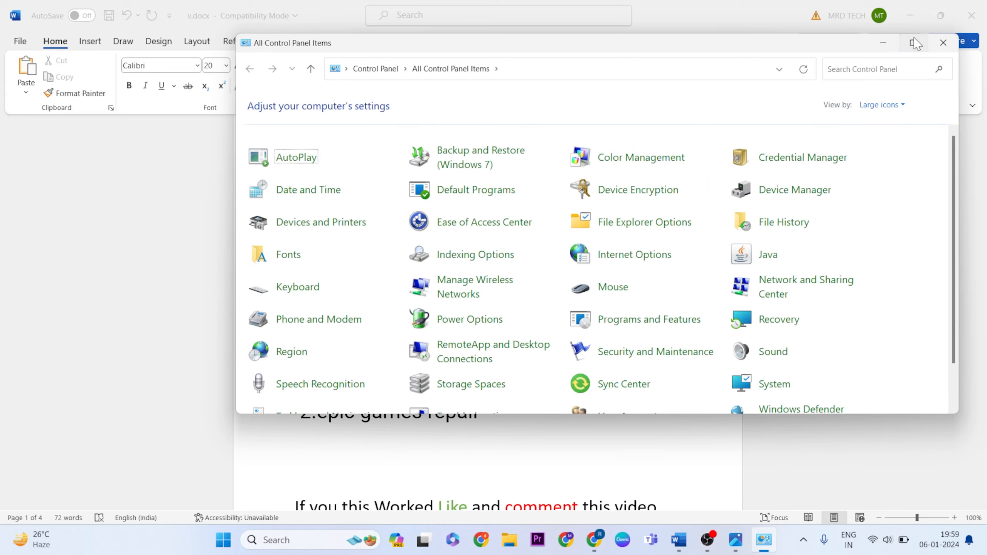
left_click(915, 42)
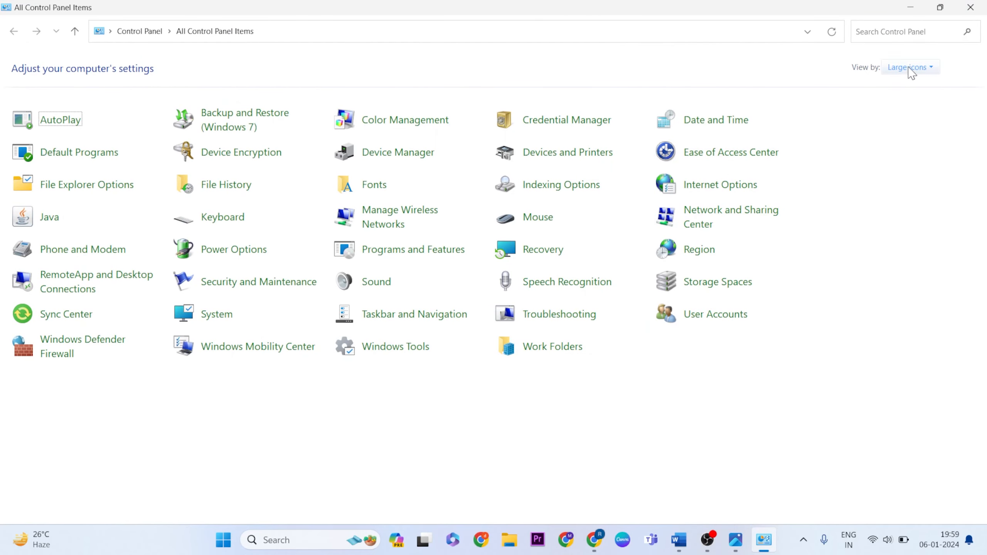
left_click(910, 67)
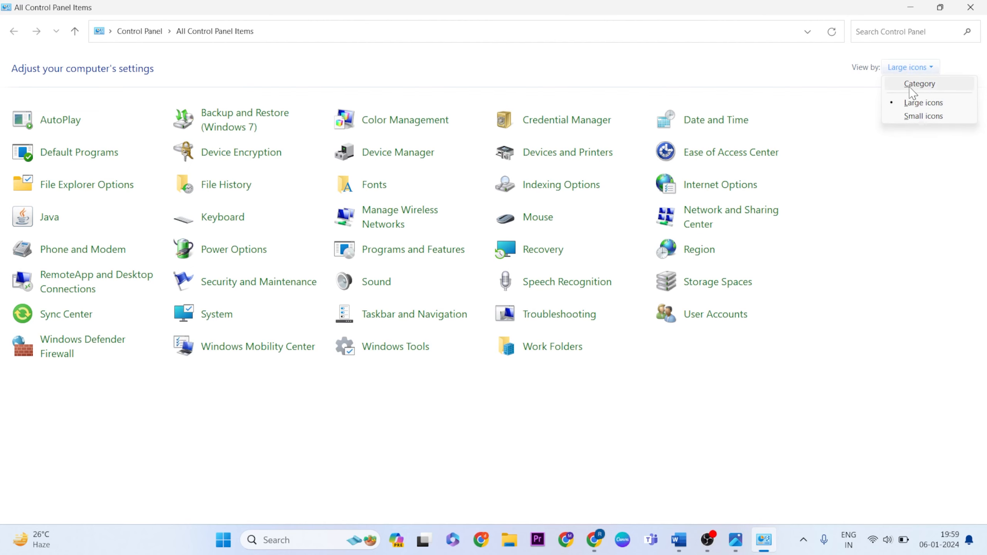
left_click(919, 83)
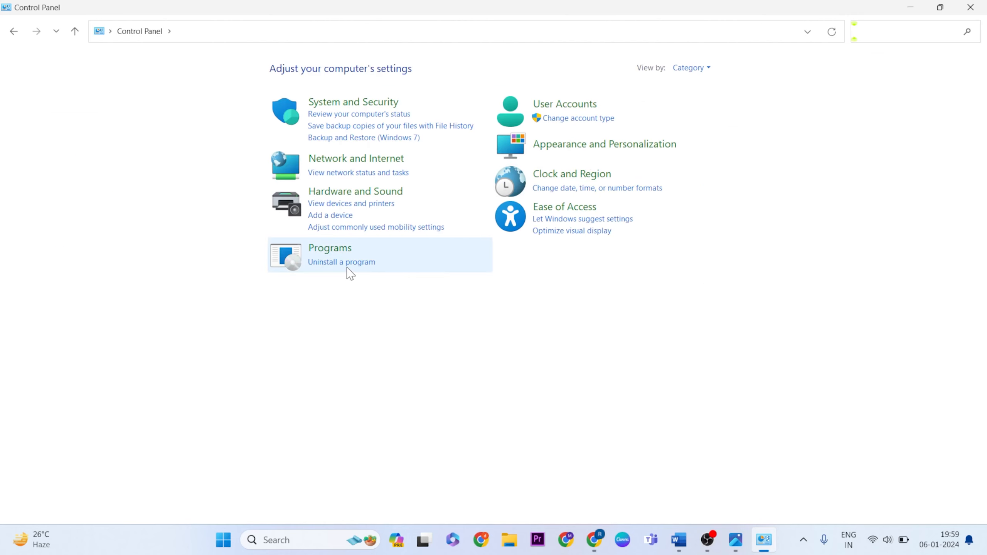
Under Uninstall a program, select Epic Games Launcher so Repair is available, then close the window.
left_click(341, 262)
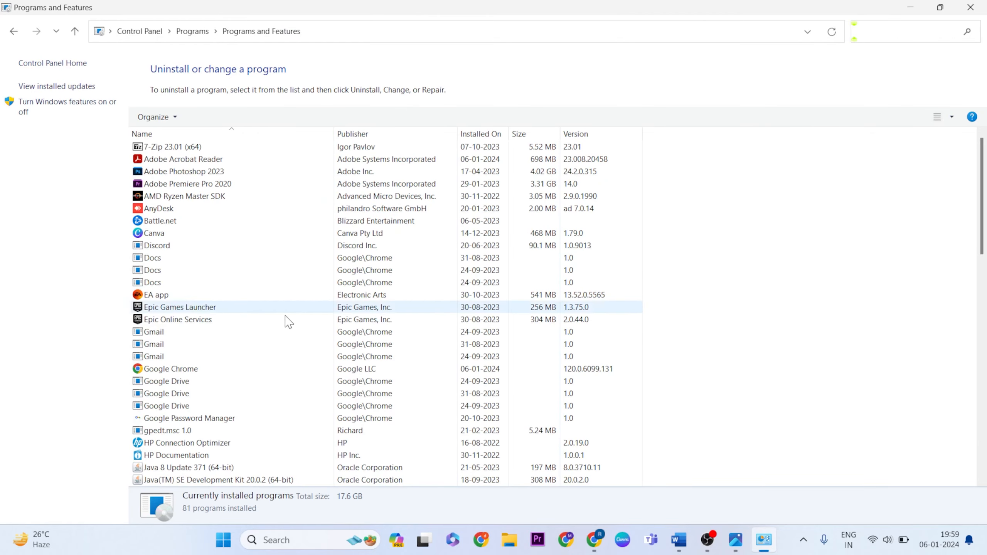
left_click(179, 307)
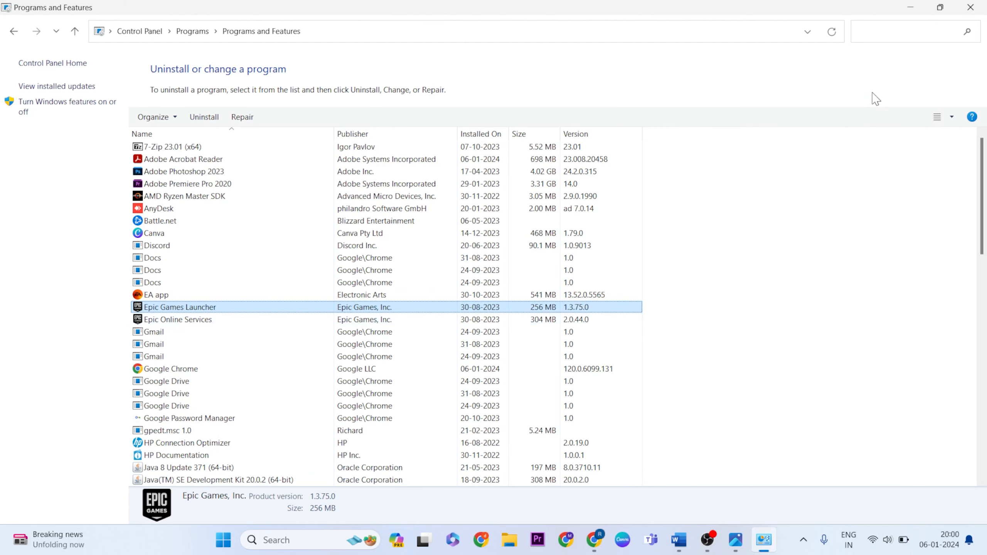
left_click(679, 540)
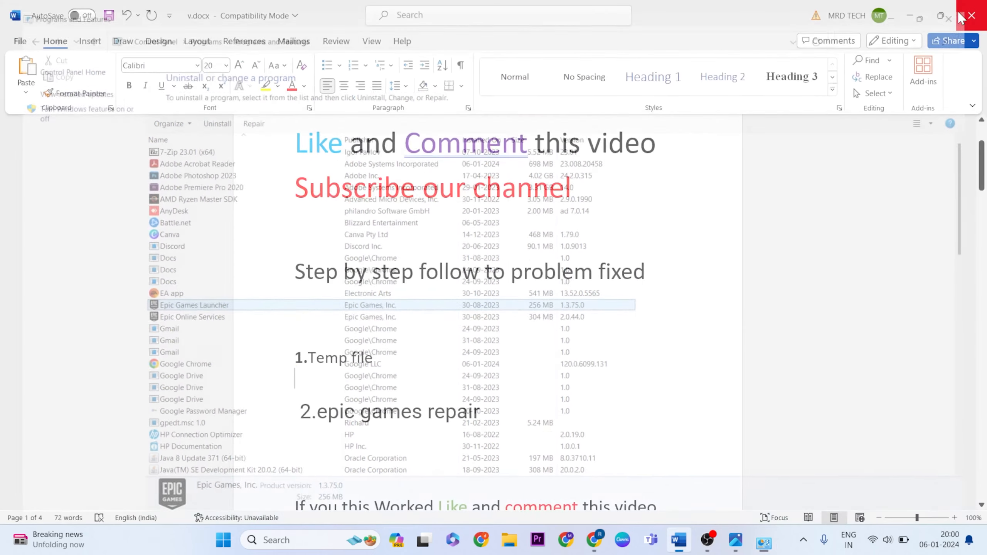
left_click(946, 16)
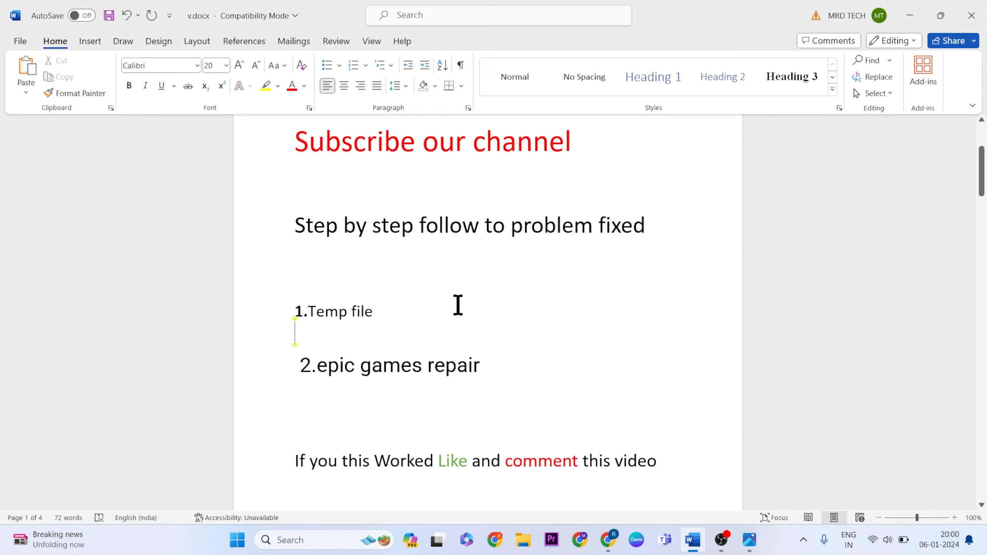
mouse_move(548, 377)
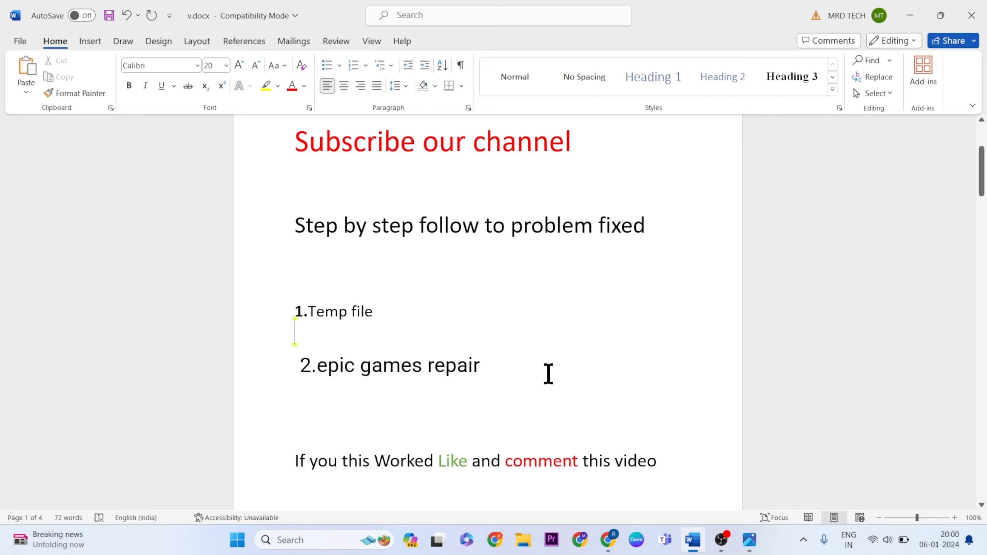